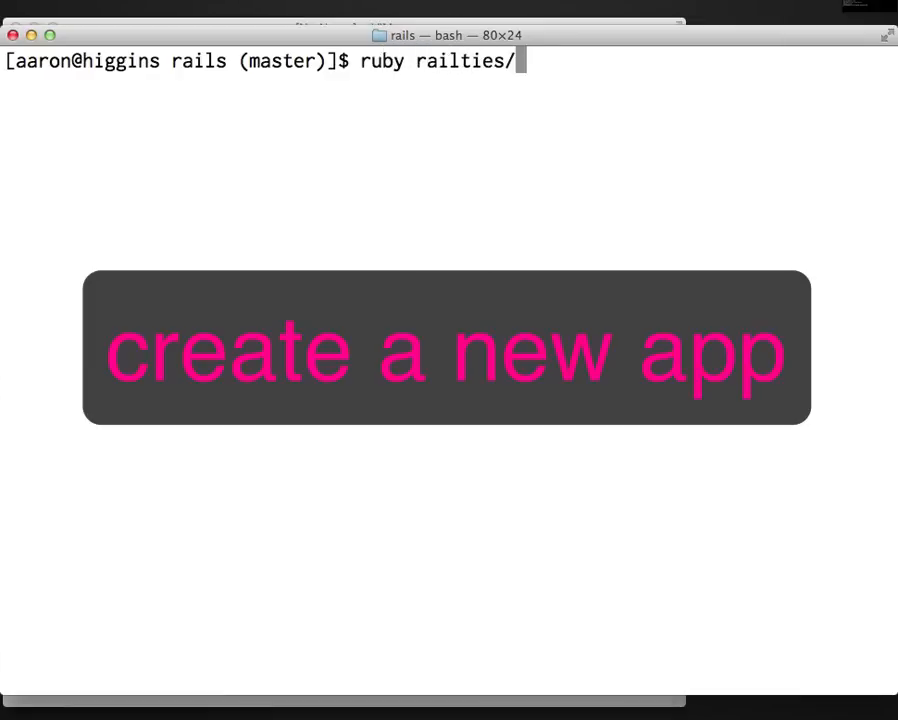
- Generate a new Rails app at ~/git/lolwut from the local checkout and let bundle install finish
type("bin/rails new")
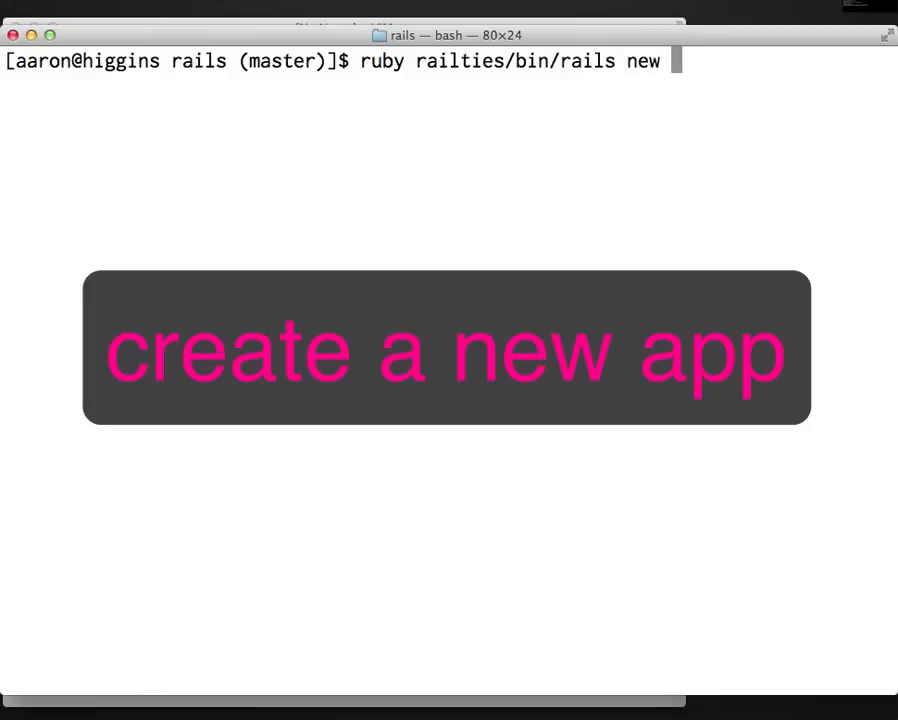
type("~/git/lolwut")
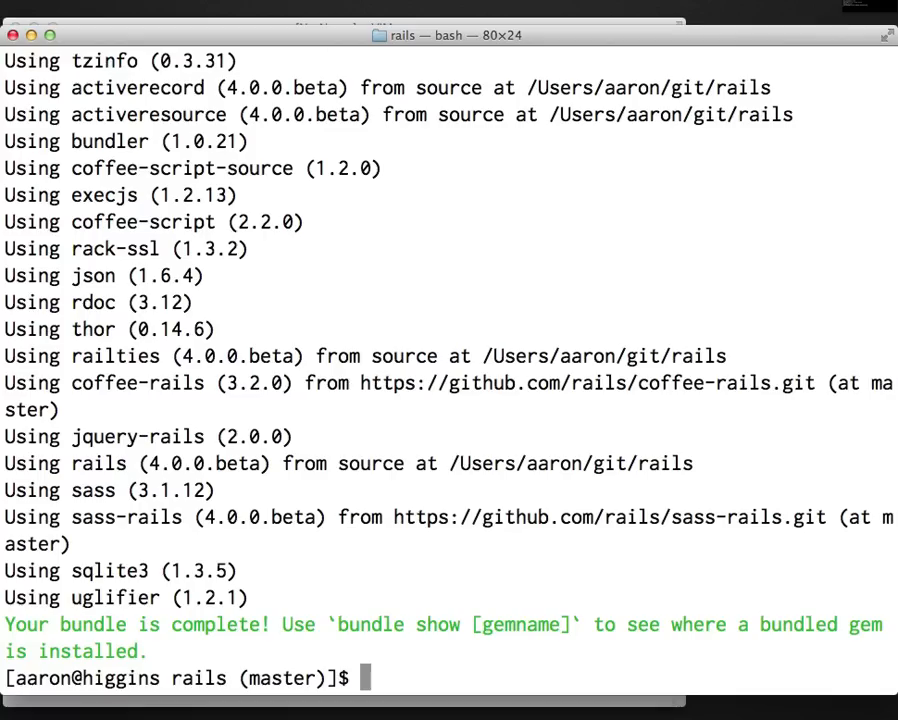
type("cd ~/git/lolwut")
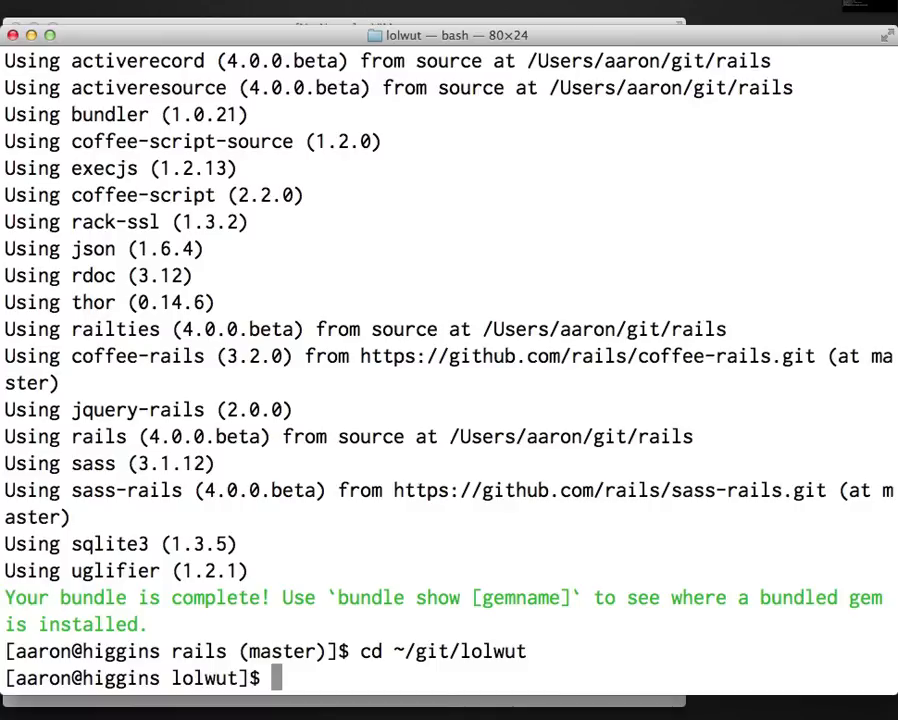
- Generate the person scaffold with name:string and migrate the database with rake db:migrate
type("ruby script/rails")
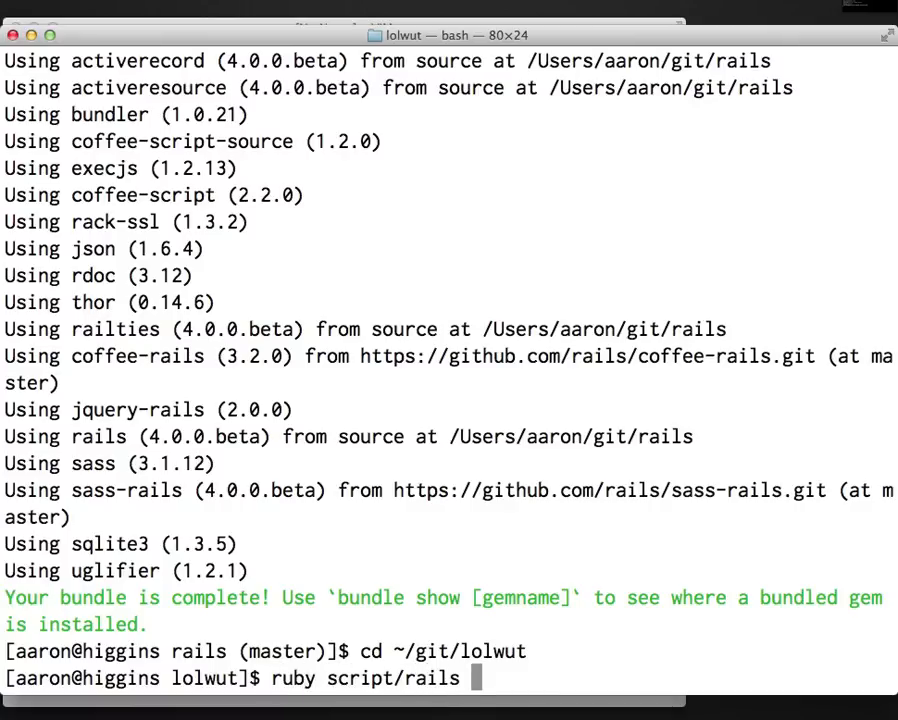
type("generate scaffold")
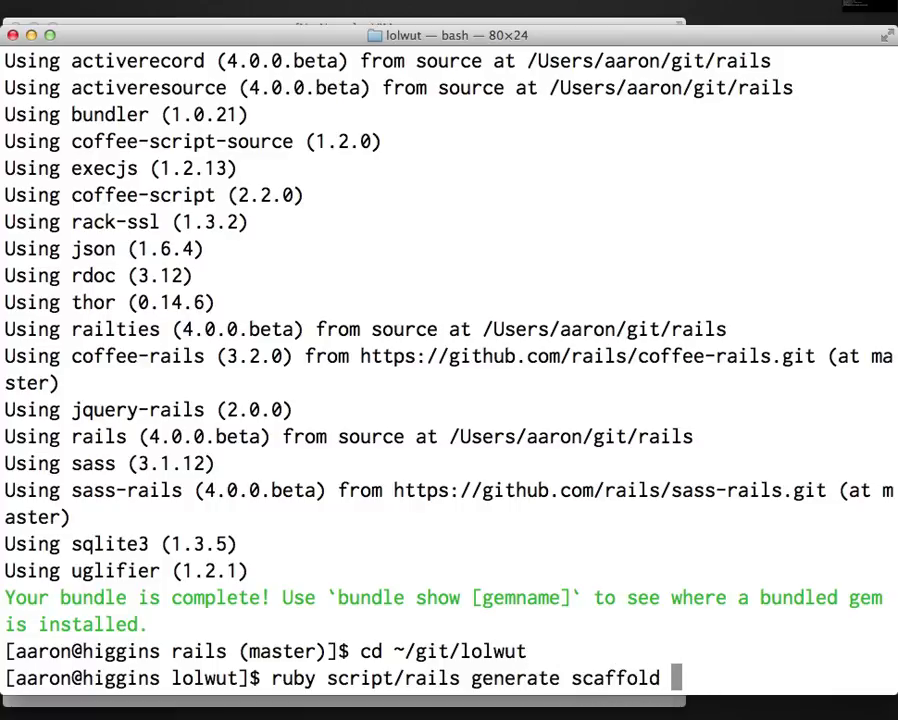
type("person name:string")
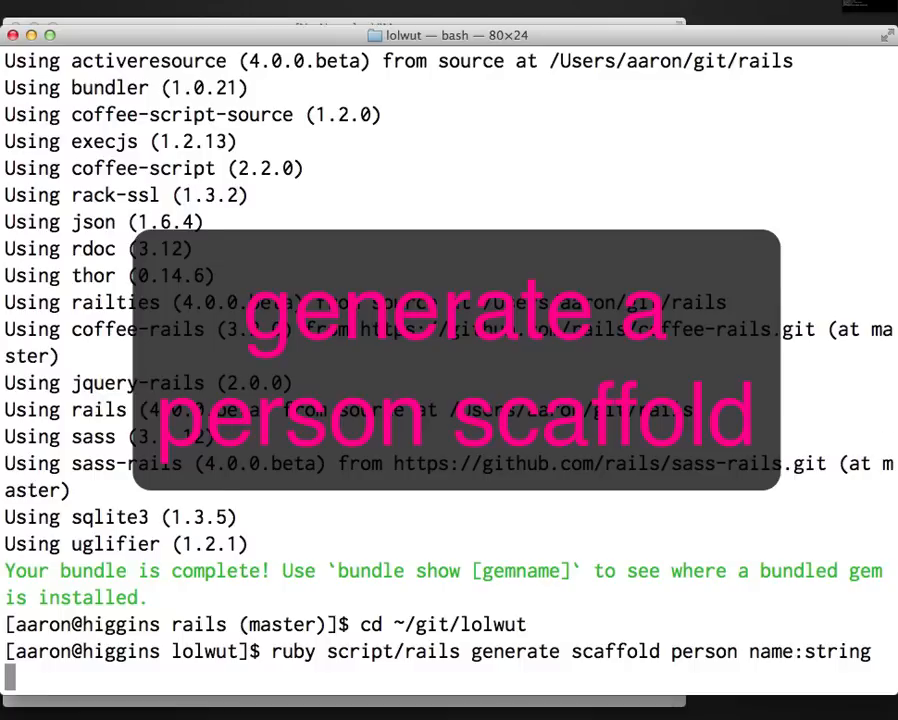
type("rake d")
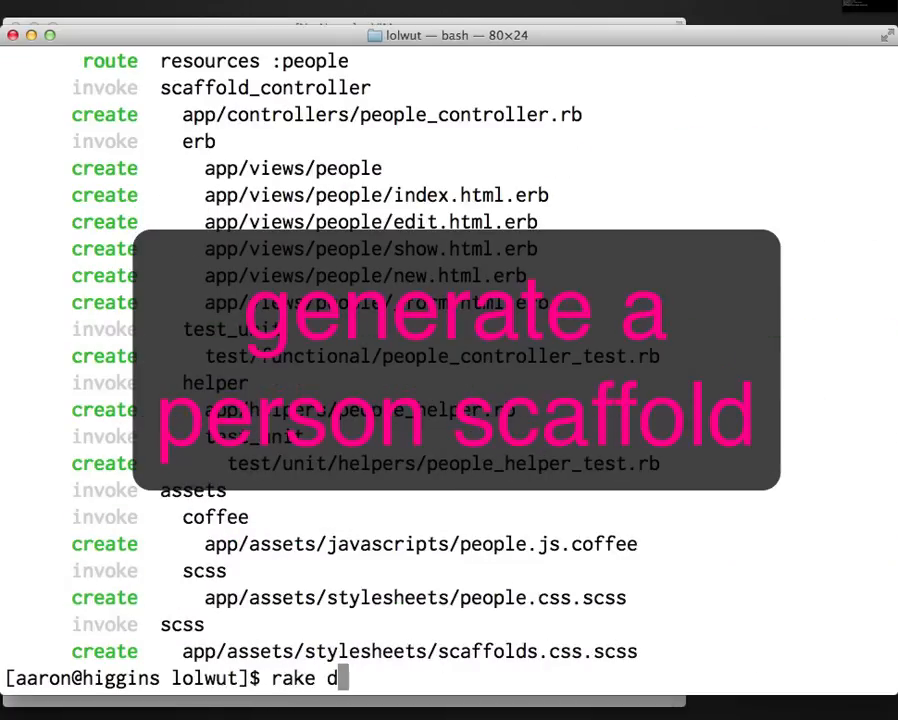
type("b:migrate")
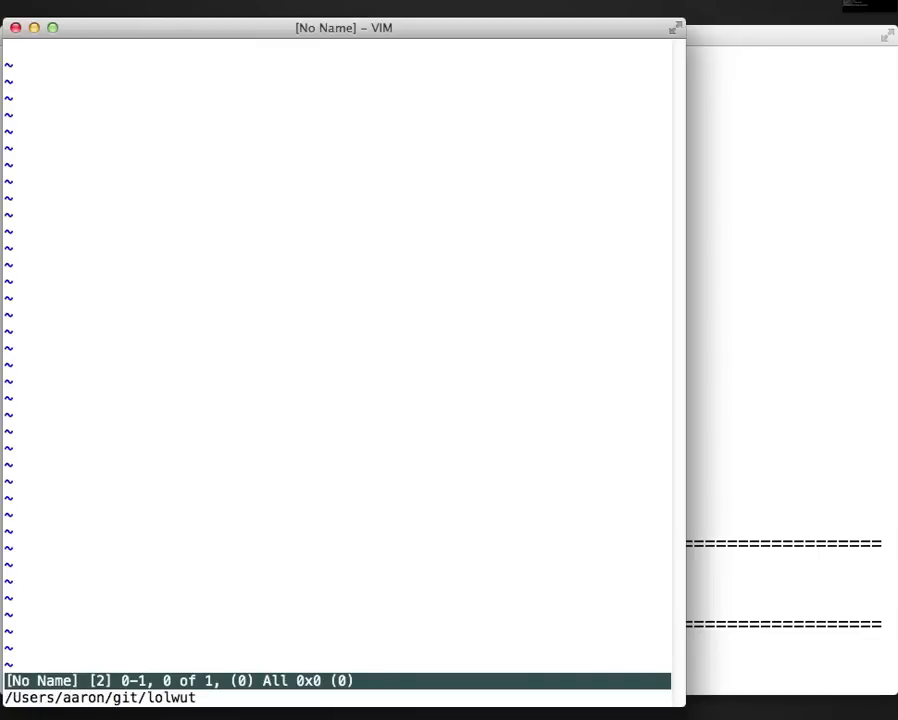
- Edit test/unit/person_test.rb into describe Person with fixtures :people and a 'loads fixtures' example asserting people(:one)
type(":e test/unit/person_test.rb")
type("desc")
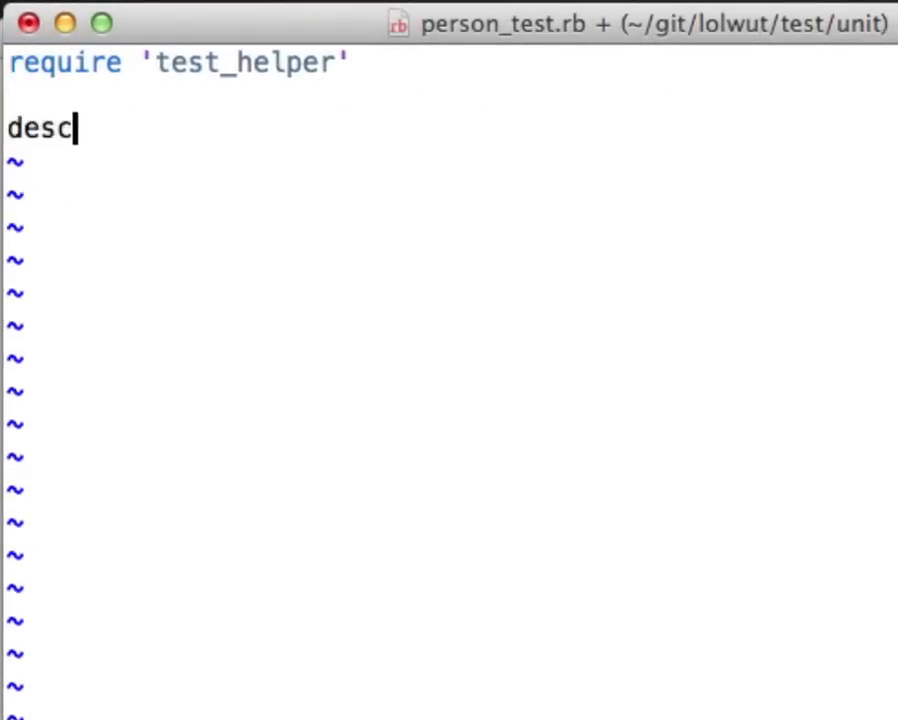
type("ribe Person do")
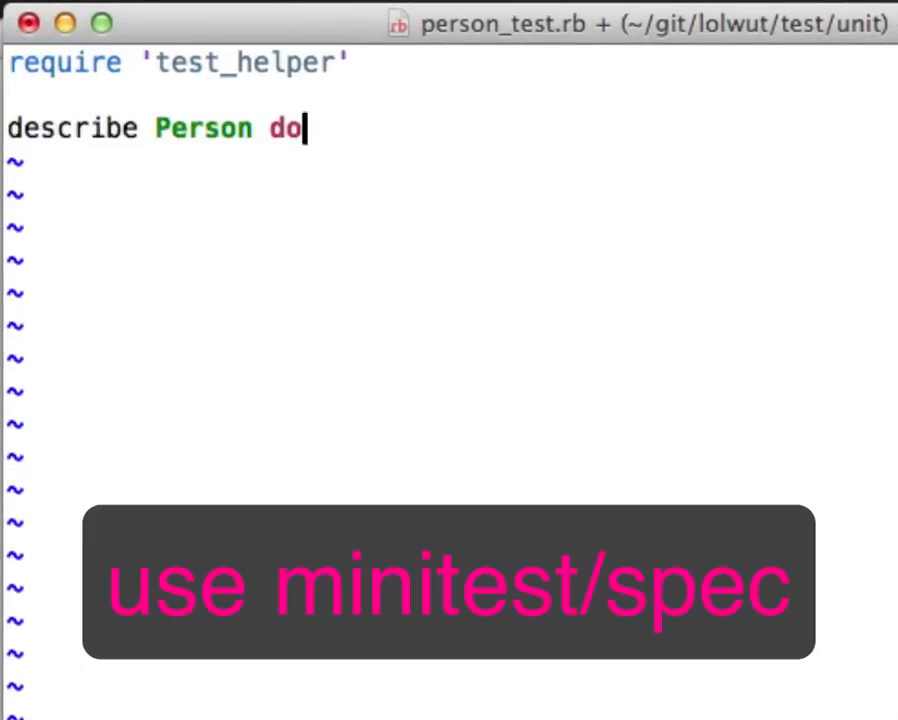
type("fixtures :people")
type("it '")
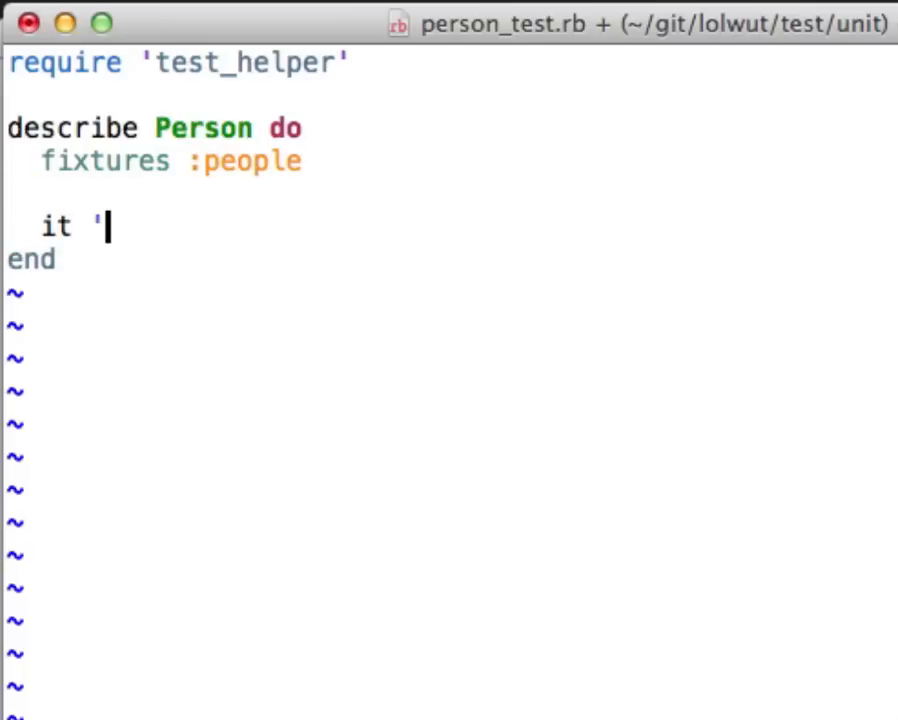
type("loads fixut")
type("end")
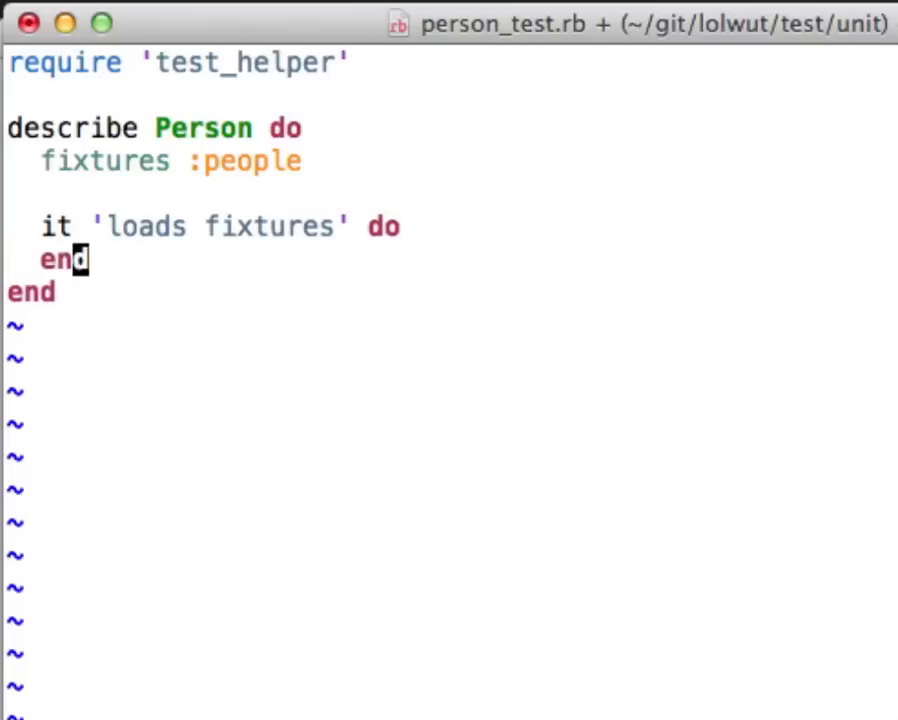
type("as")
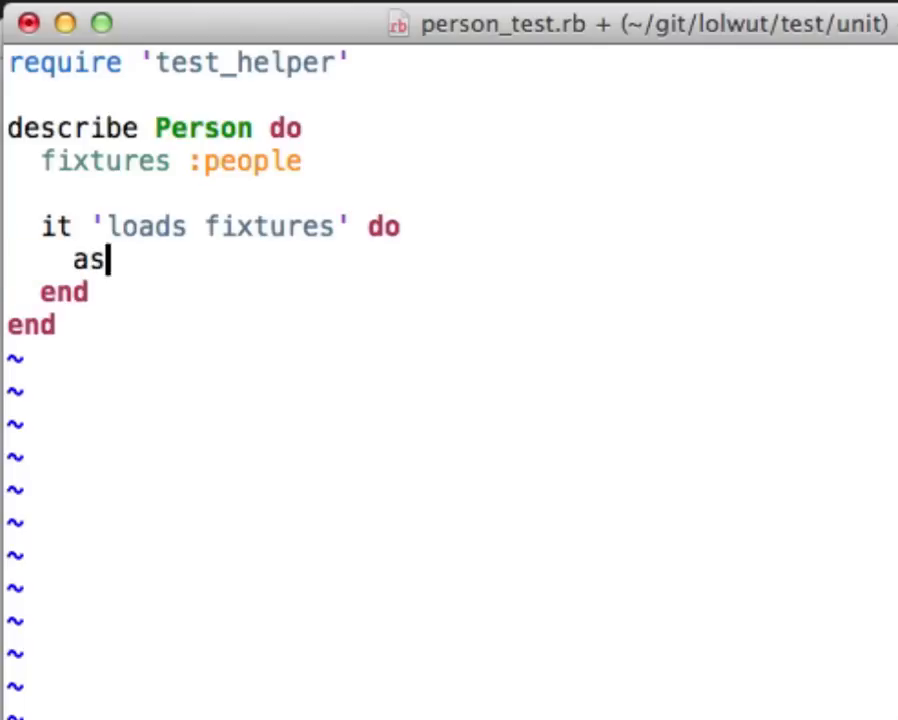
type("sert people(:one")
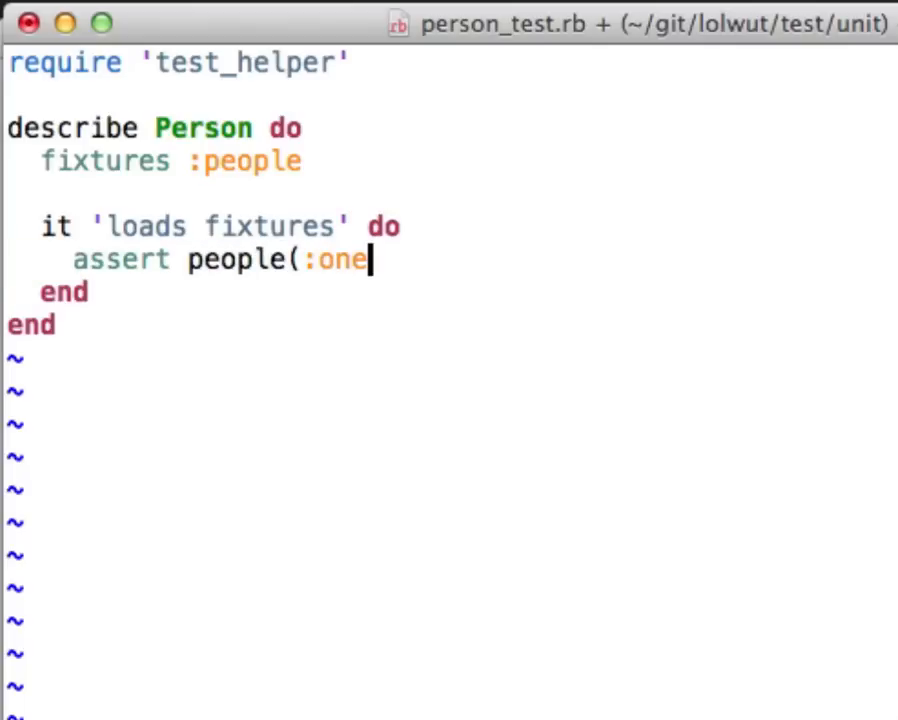
type(")")
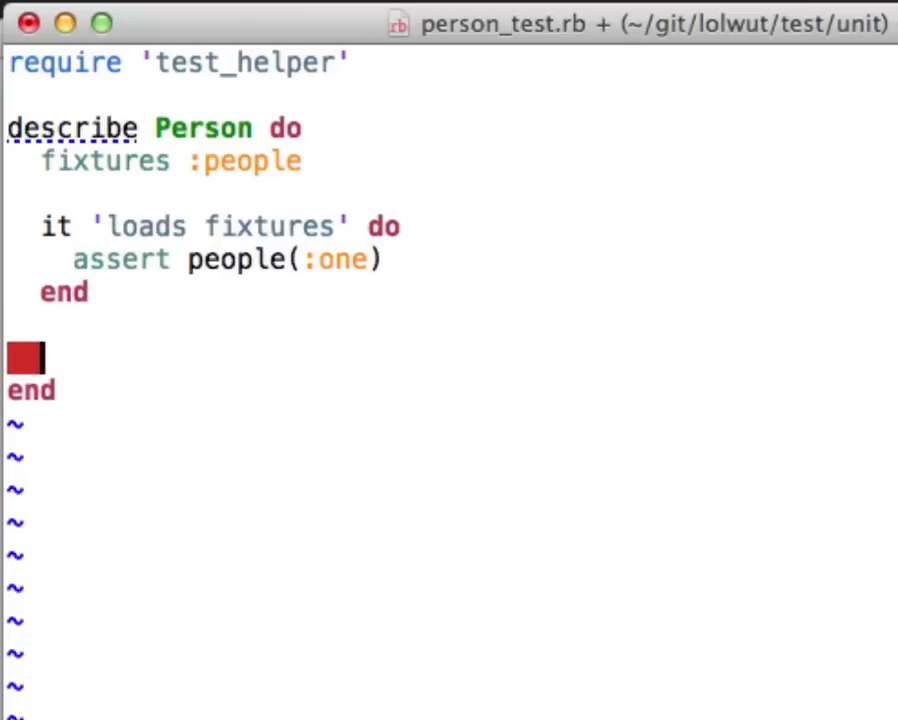
- Add an it 'supports mt/s syntax' example using must_equal 10
type("it 'supports mt/")
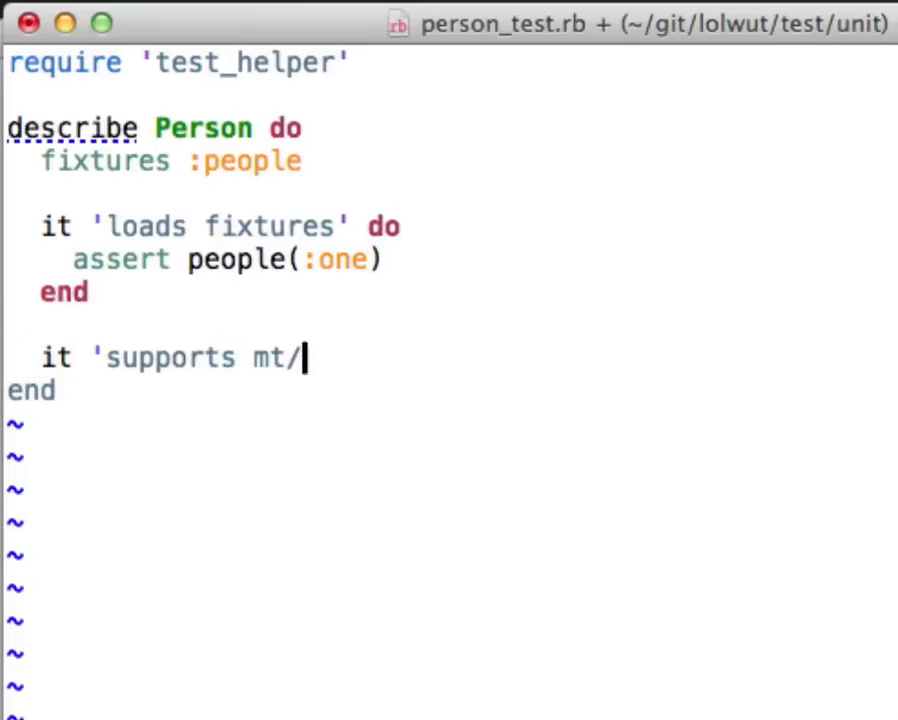
type("s syntax' do")
type("10.")
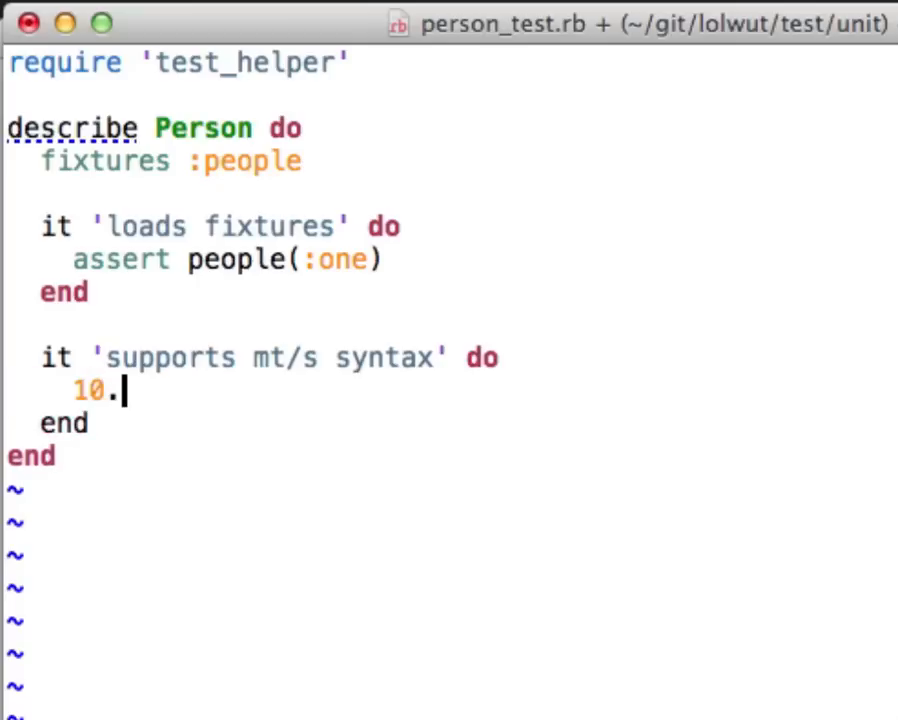
type("must_equal 10")
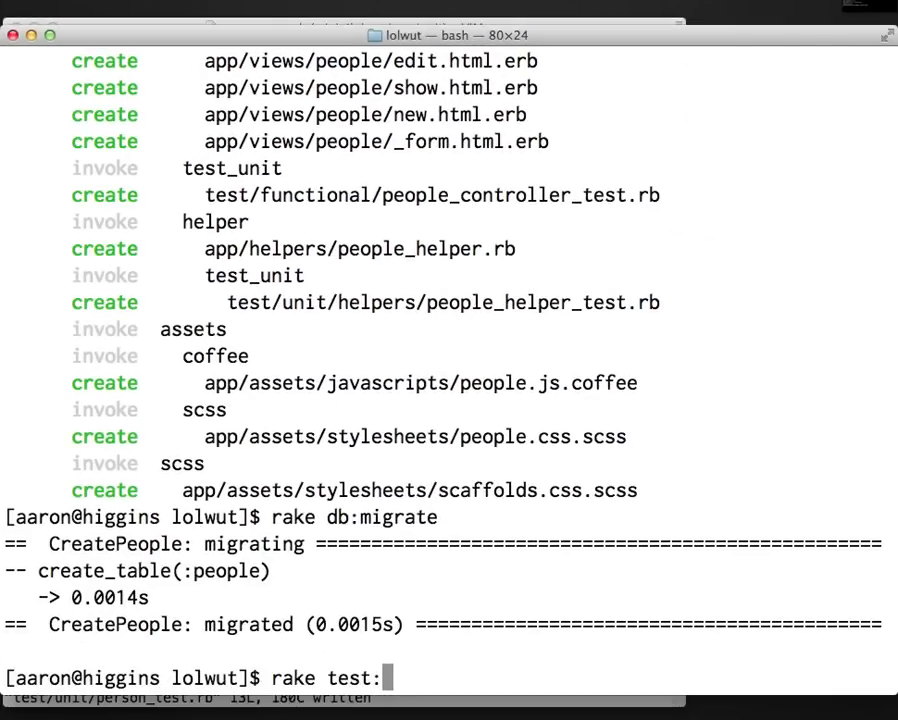
- Run rake test:units to execute the unit test suite
type("units")
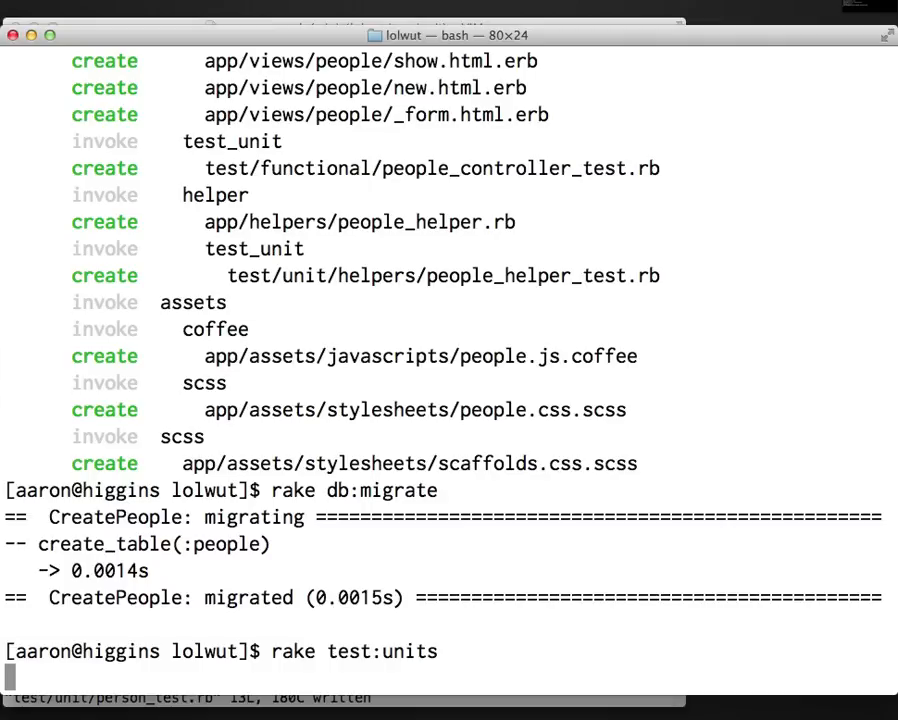
key("Return")
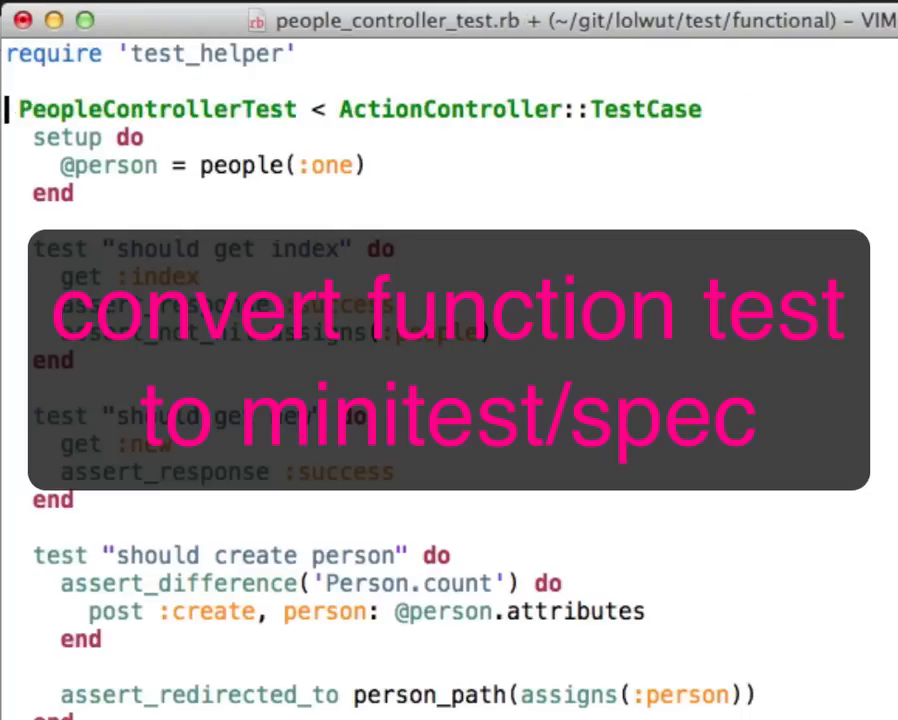
type("describe PeopleController do")
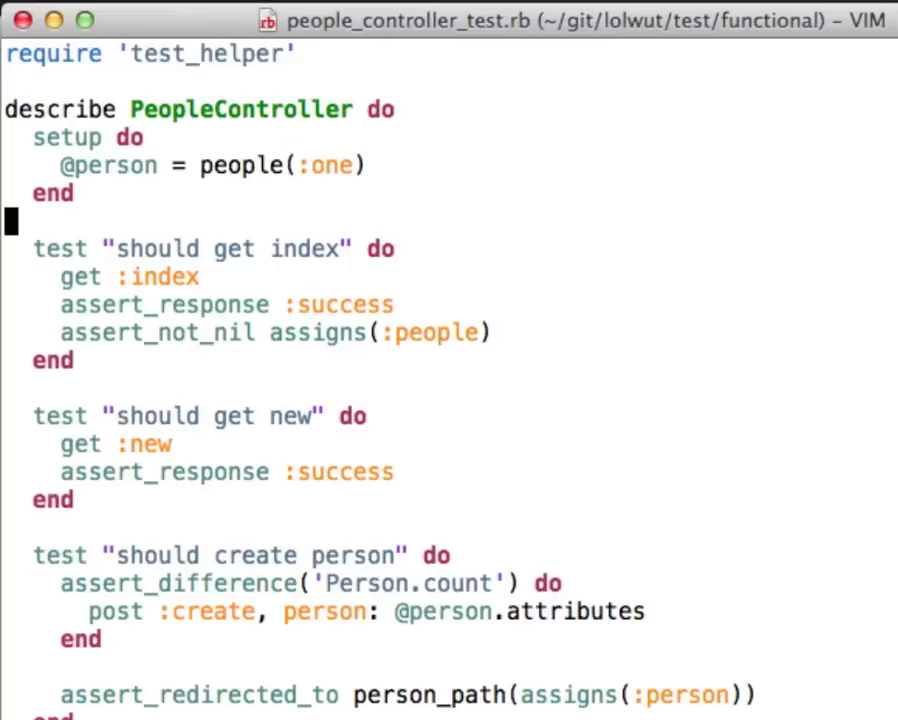
type("it 'has ivars' do")
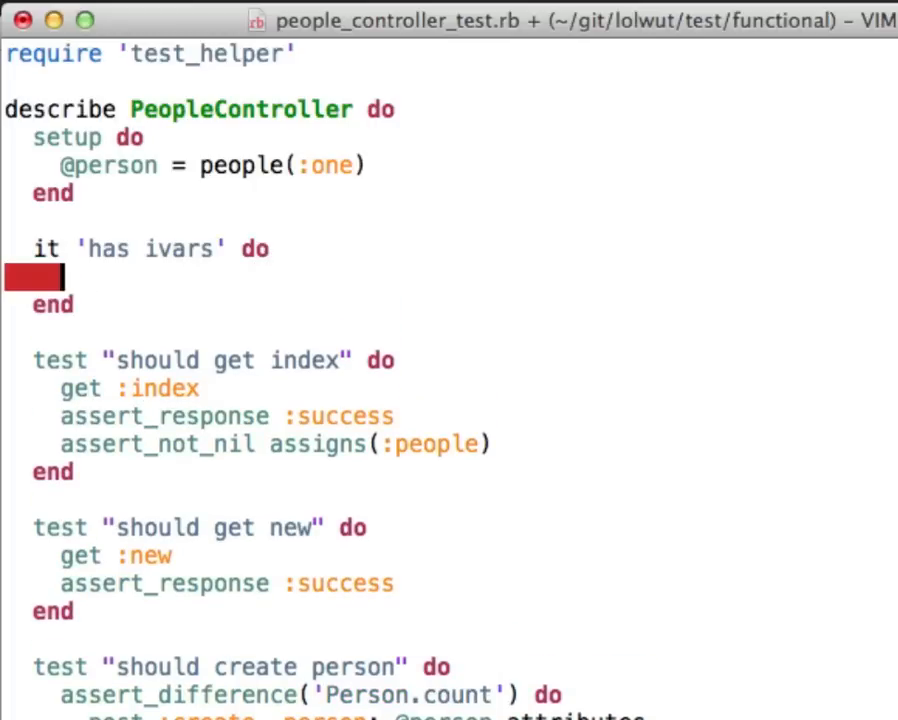
type("assert @per")
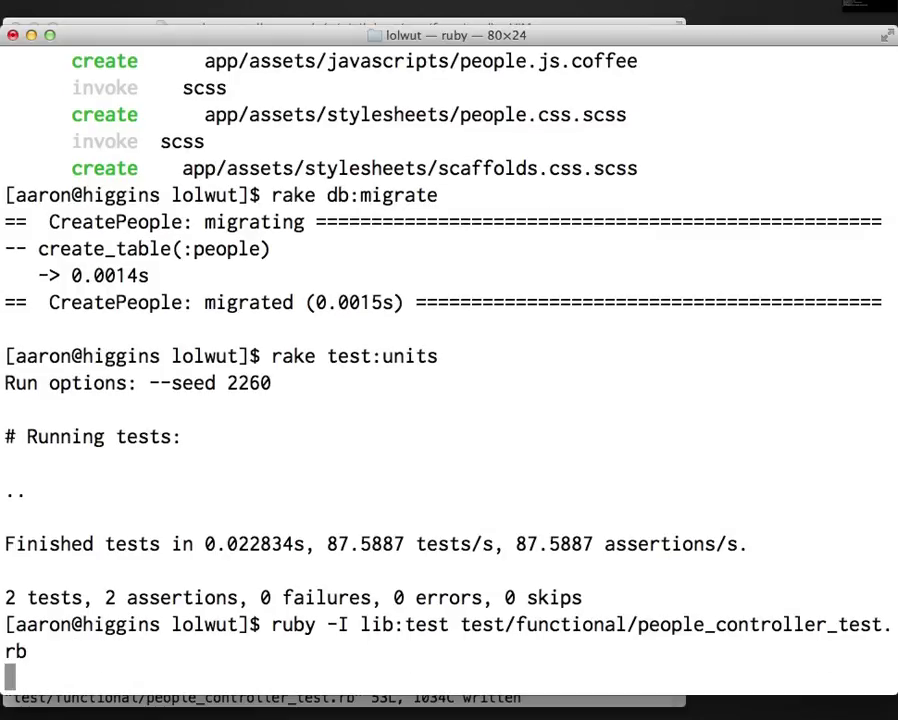
- Run ruby -I lib:test test/functional/people_controller_test.rb so all 8 tests pass
key("Return")
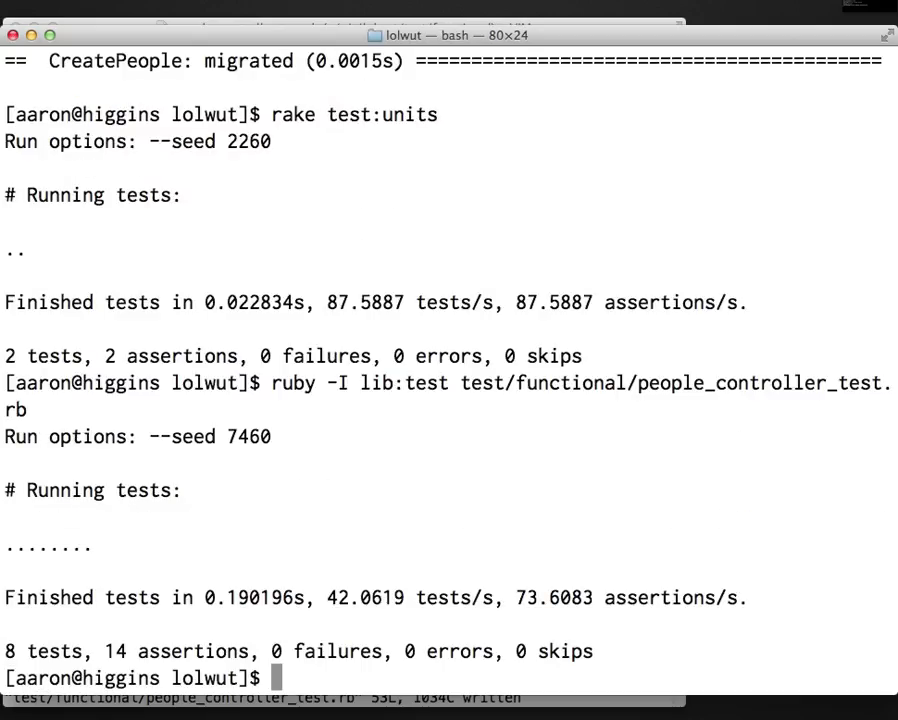